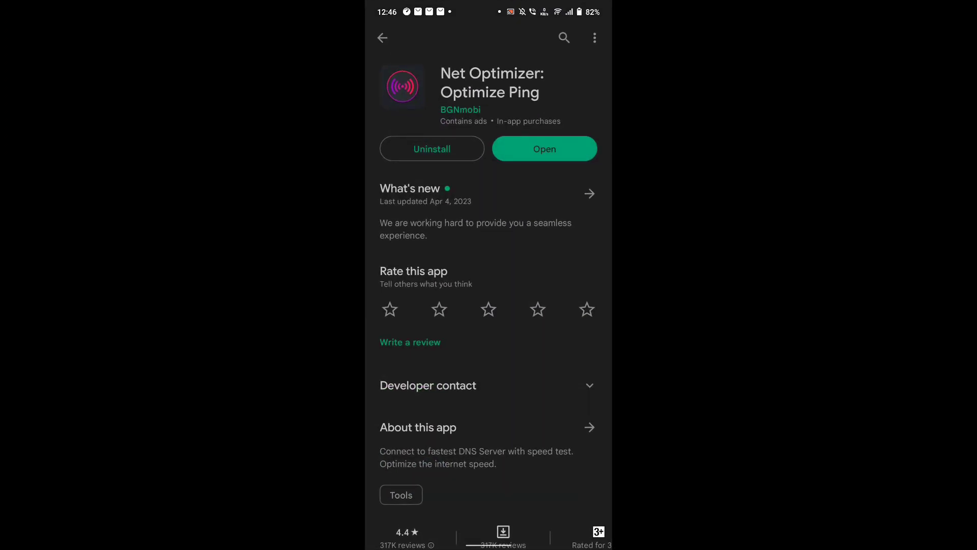
Step: Launch Net Optimizer from its Play Store listing and tap ACTIVATE on its home screen
scroll("down", 3)
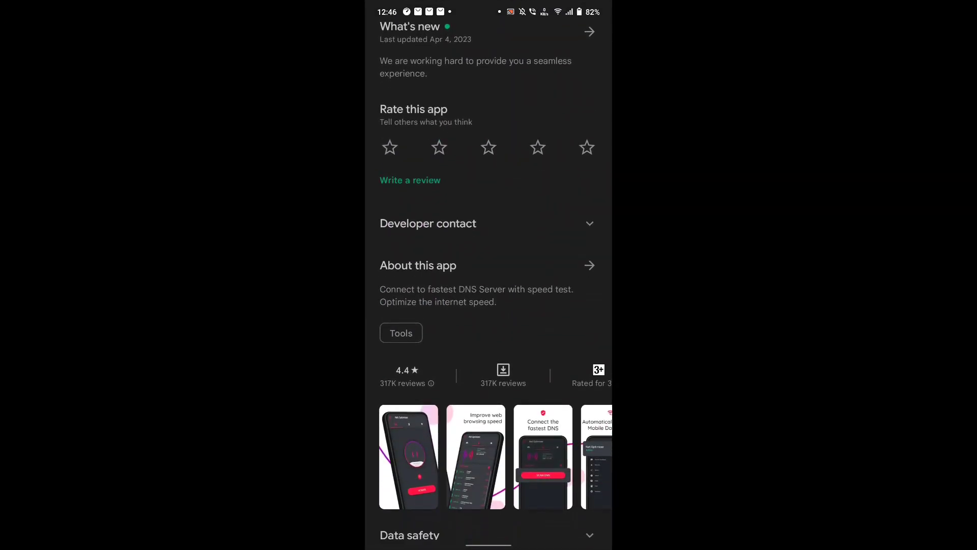
scroll("down", 3)
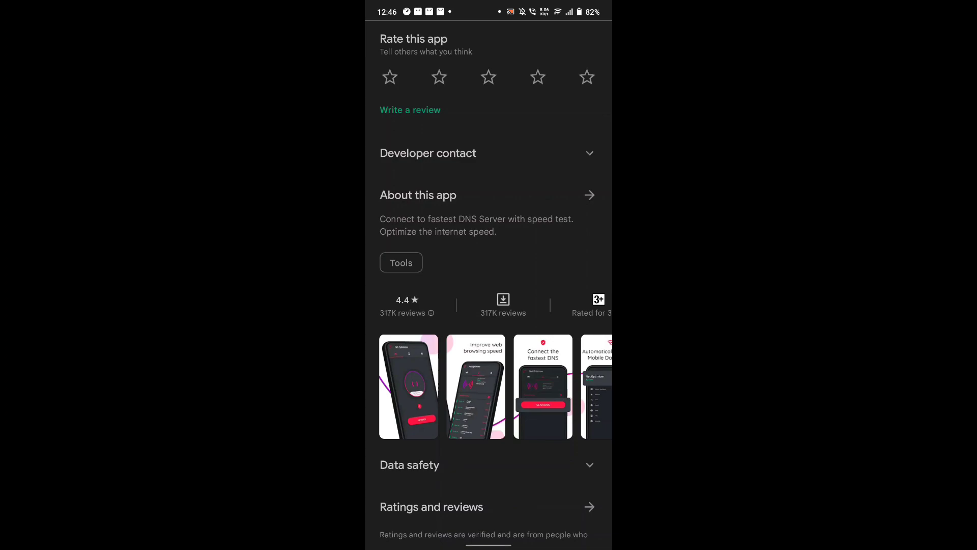
scroll("up", 3)
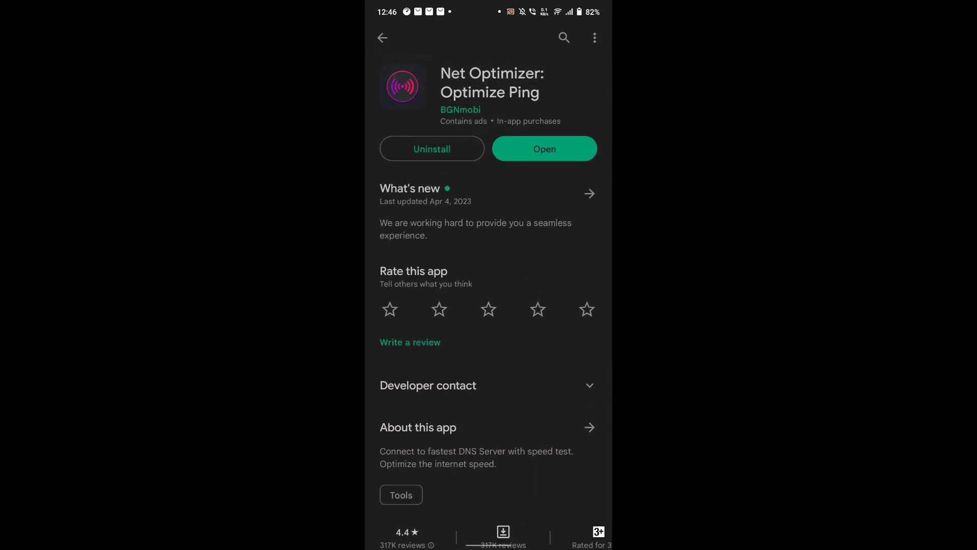
left_click(544, 149)
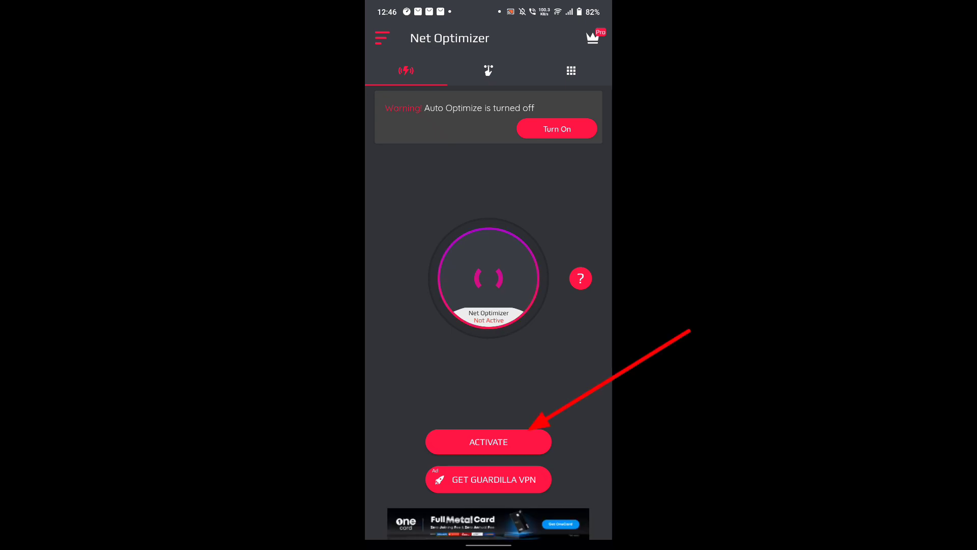
left_click(488, 442)
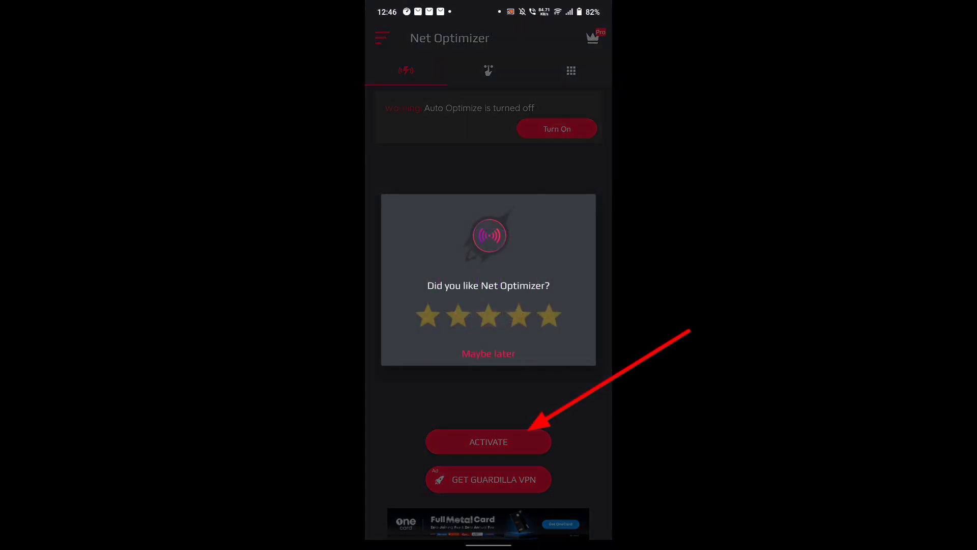
Step: Dismiss the rating prompt so activation completes with the 1.1.1.1 DNS server
left_click(488, 441)
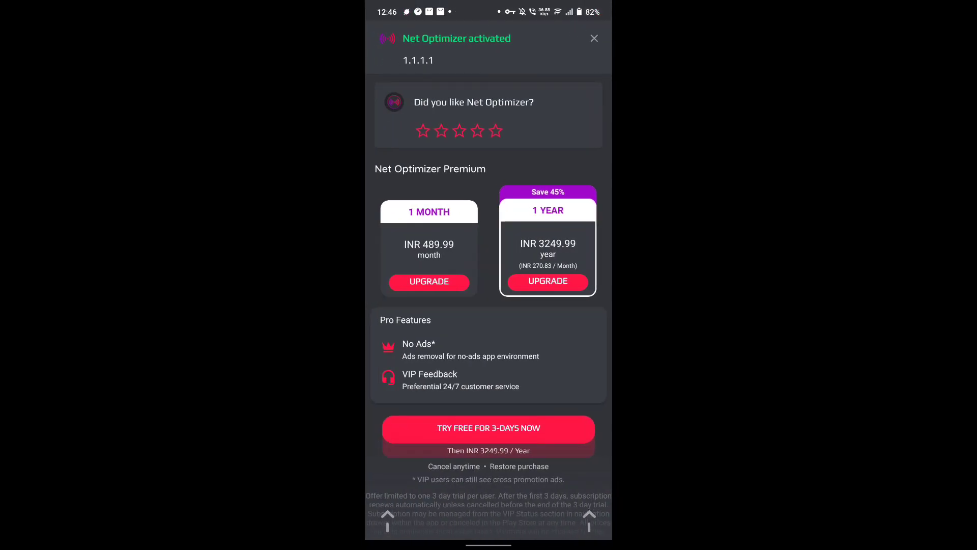
Step: Close the activation summary screen with the X and return to the app drawer
left_click(595, 38)
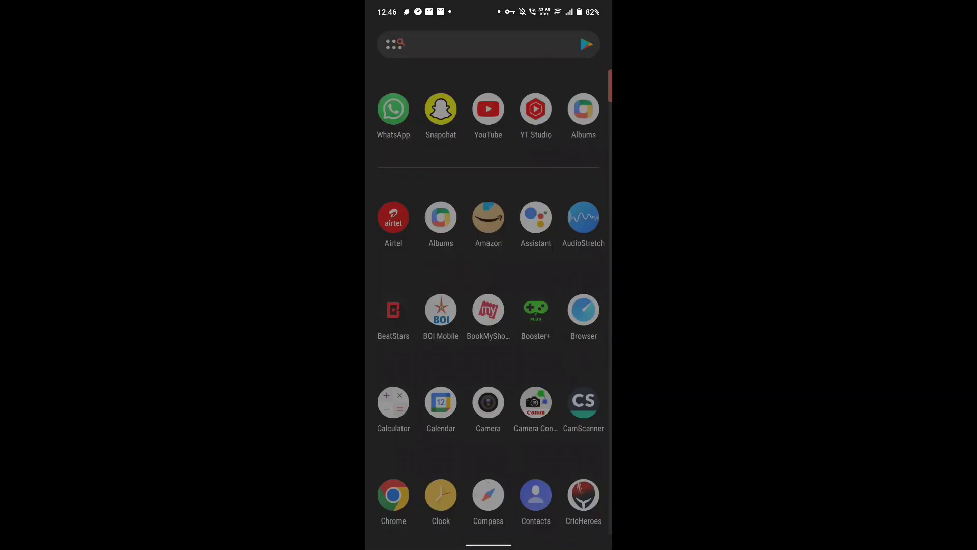
Step: Search the app drawer for 'ro' and launch Roblox
type("ro")
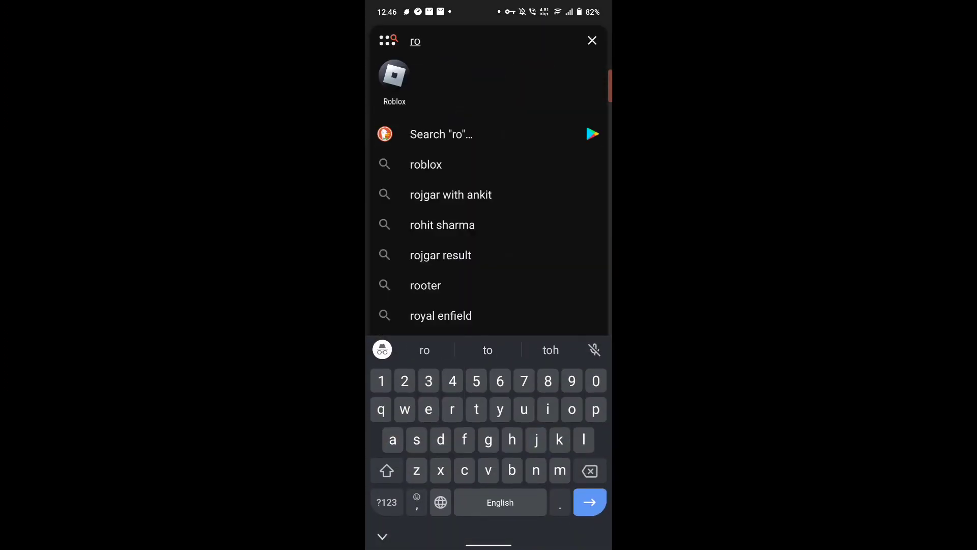
left_click(394, 76)
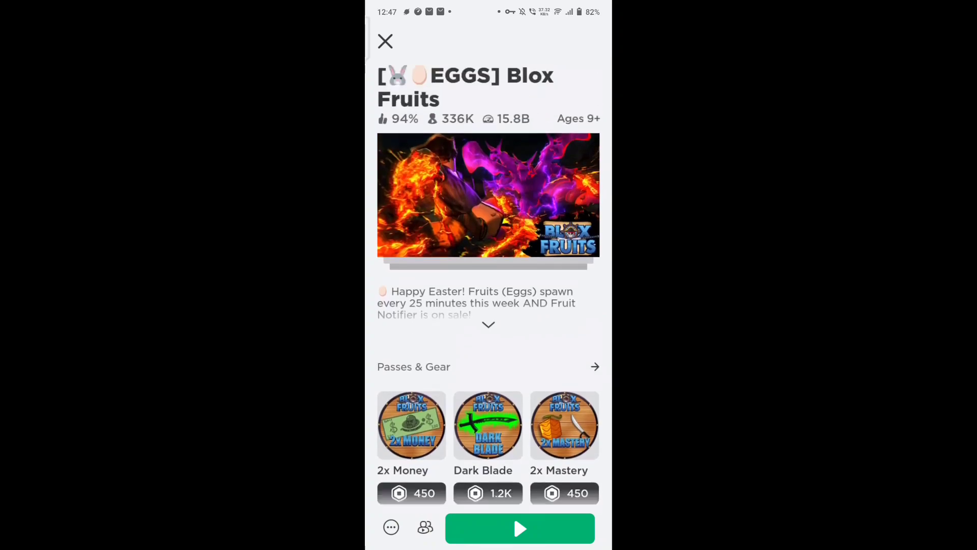
Step: Scroll the Blox Fruits game page down to show its passes and gear
scroll("down", 3)
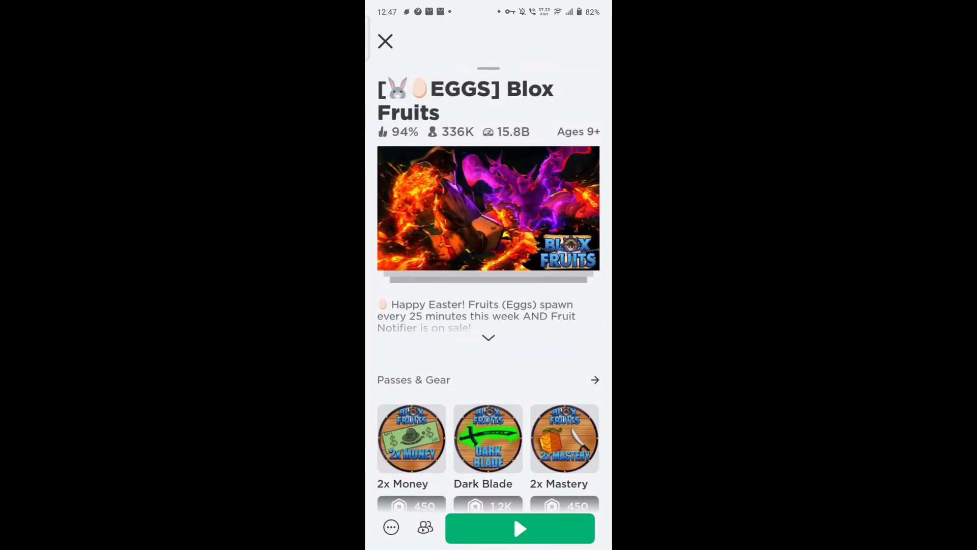